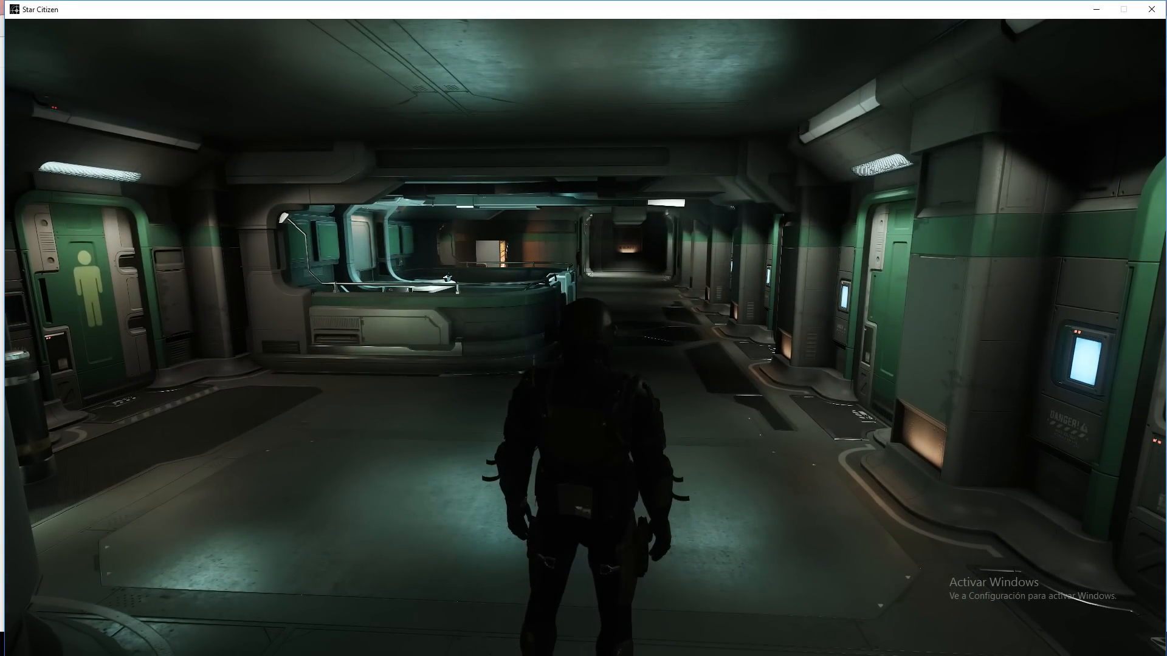
Walk the character down the hab corridor past the doors and out through the hab exit.
{"action": "key", "text": "w"}
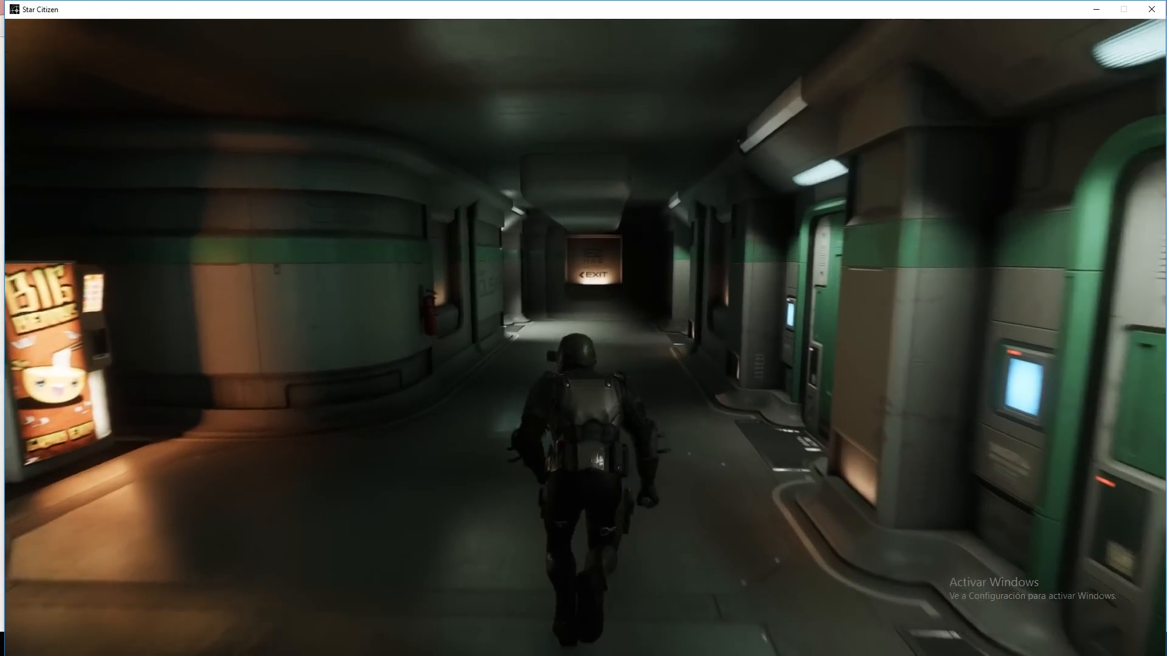
{"action": "key", "text": "w"}
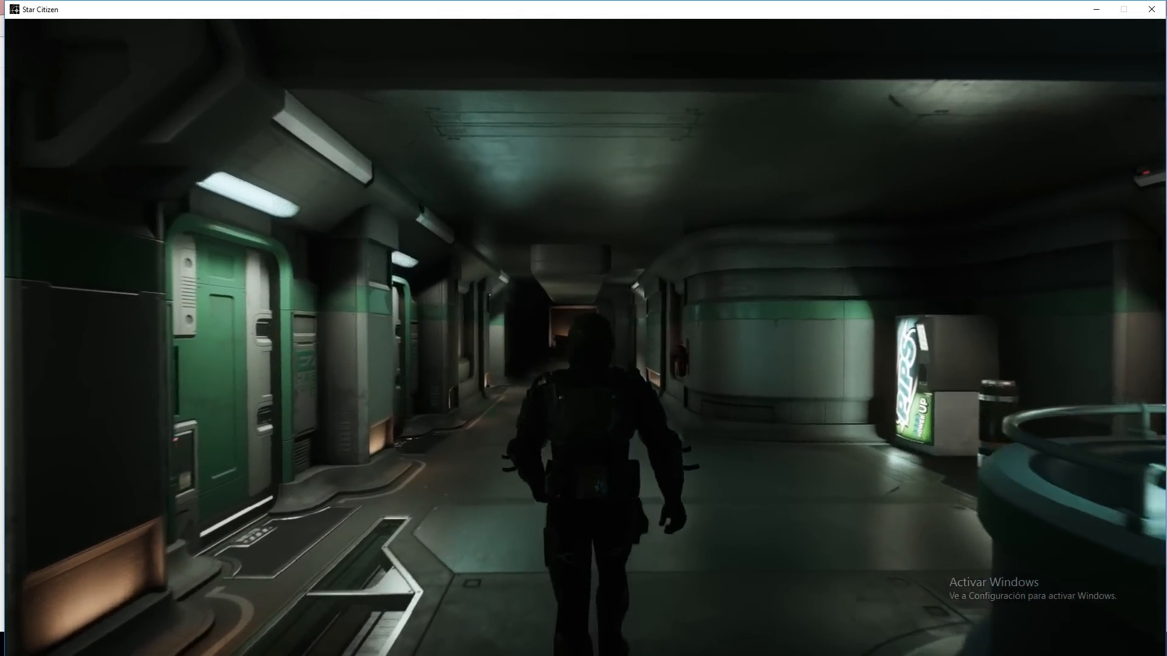
{"action": "key", "text": "w"}
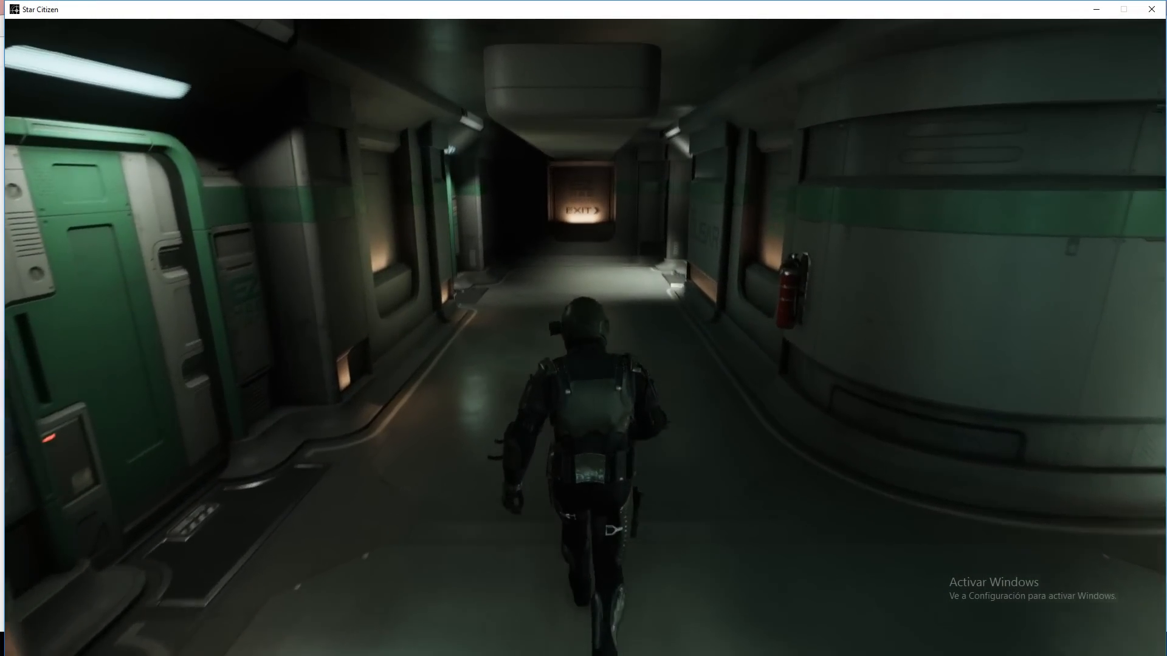
{"action": "key", "text": "w"}
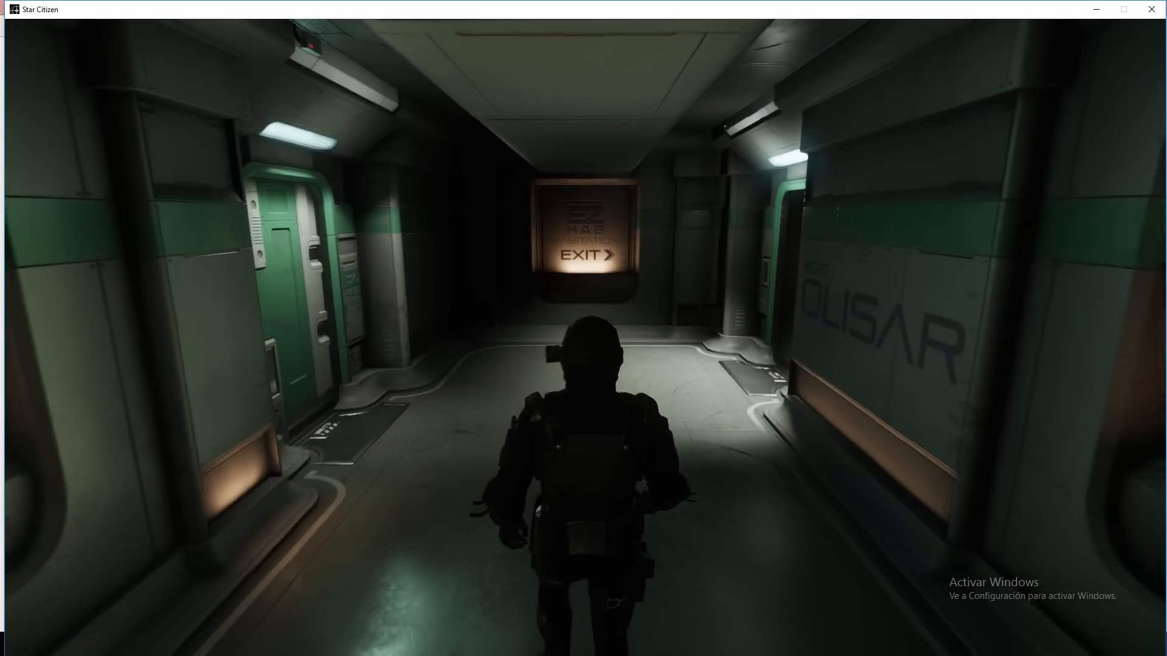
{"action": "key", "text": "w"}
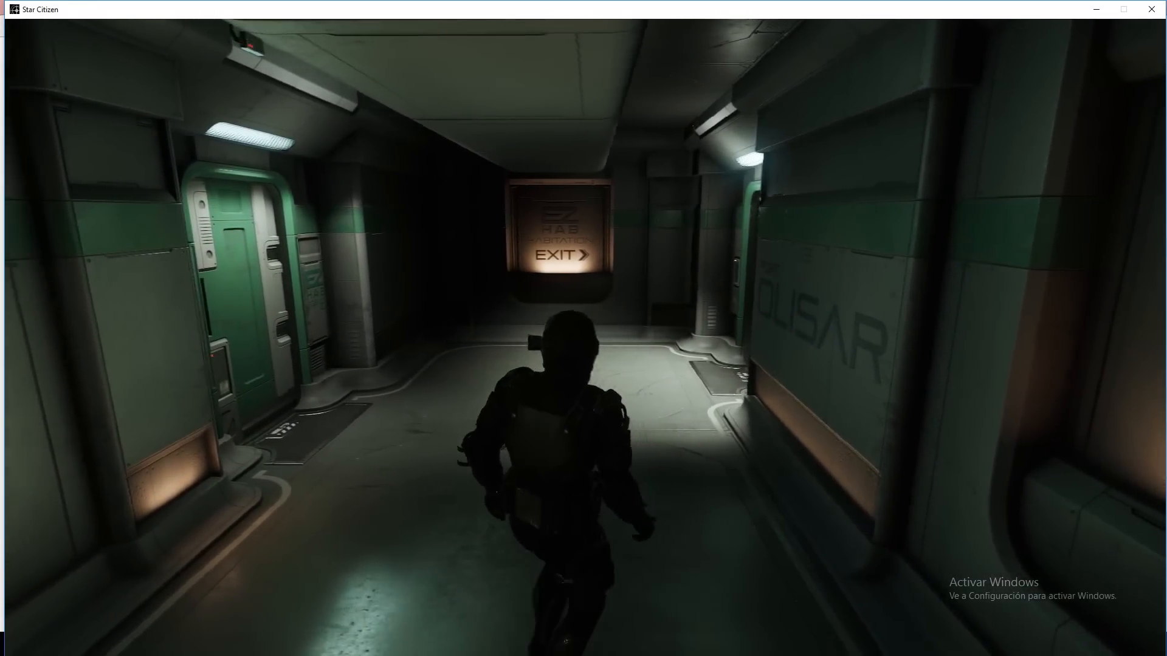
{"action": "key", "text": "w"}
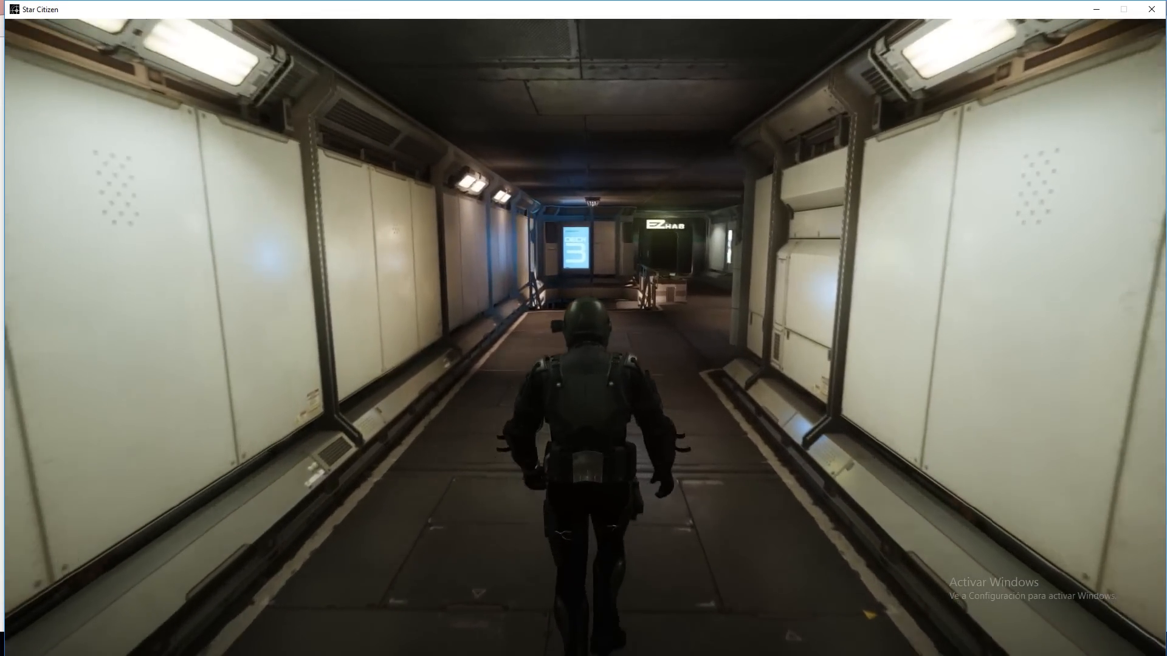
Walk out of the hab along the white corridor past EZ Hab and descend the stairs to the lower deck.
{"action": "key", "text": "w"}
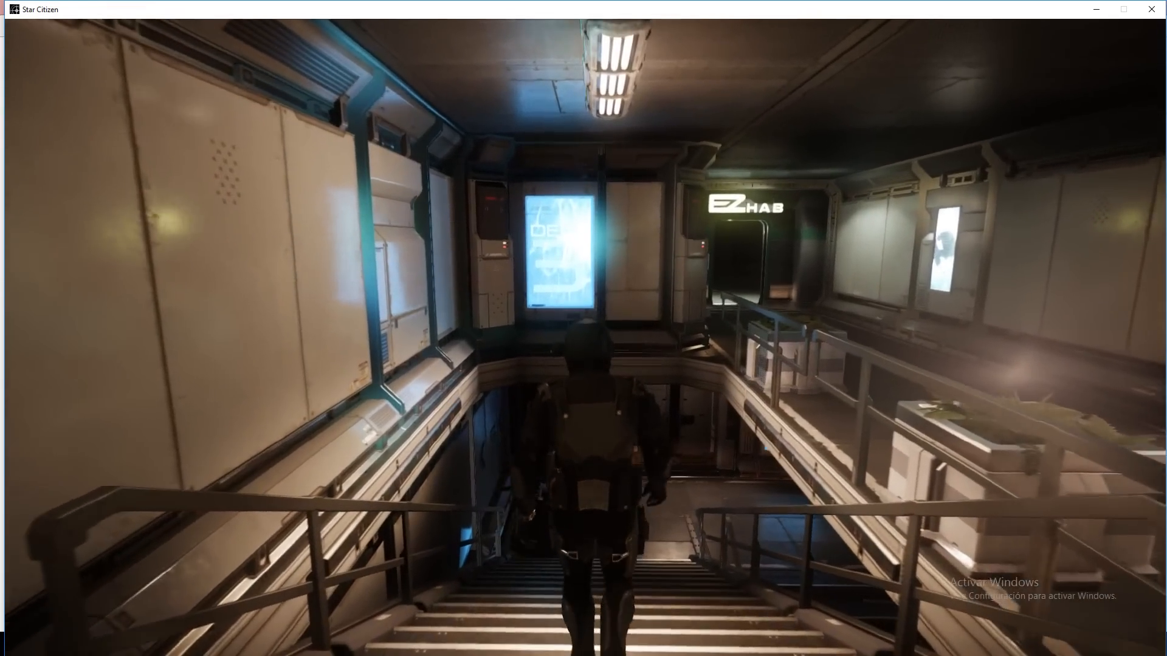
{"action": "key", "text": "w"}
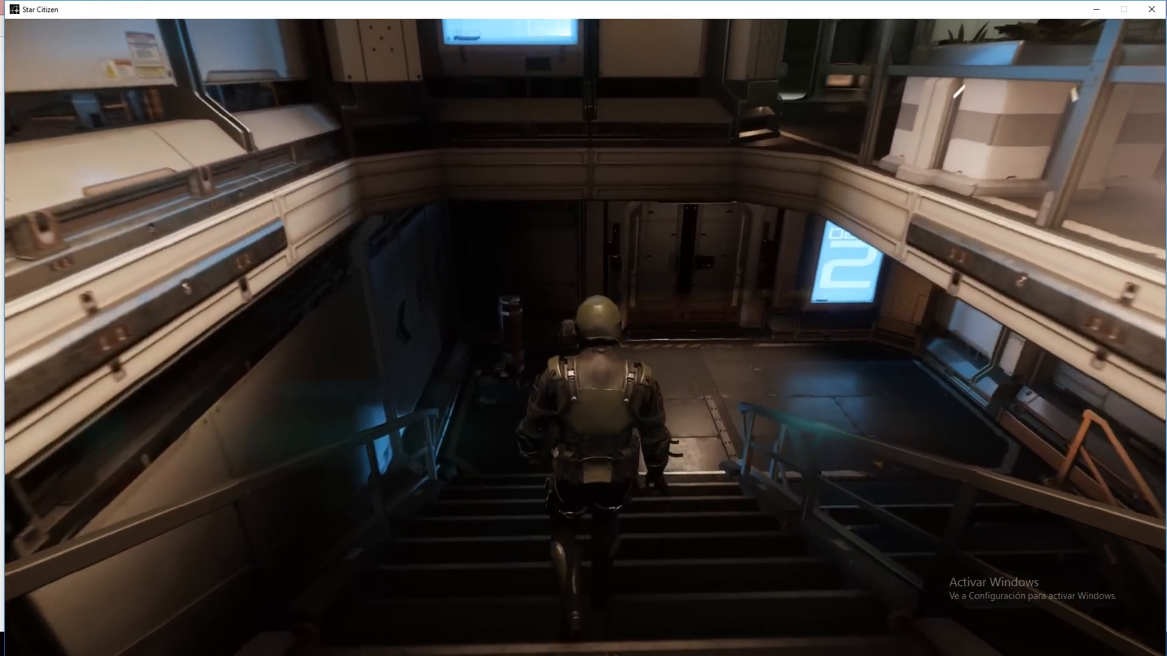
{"action": "key", "text": "w"}
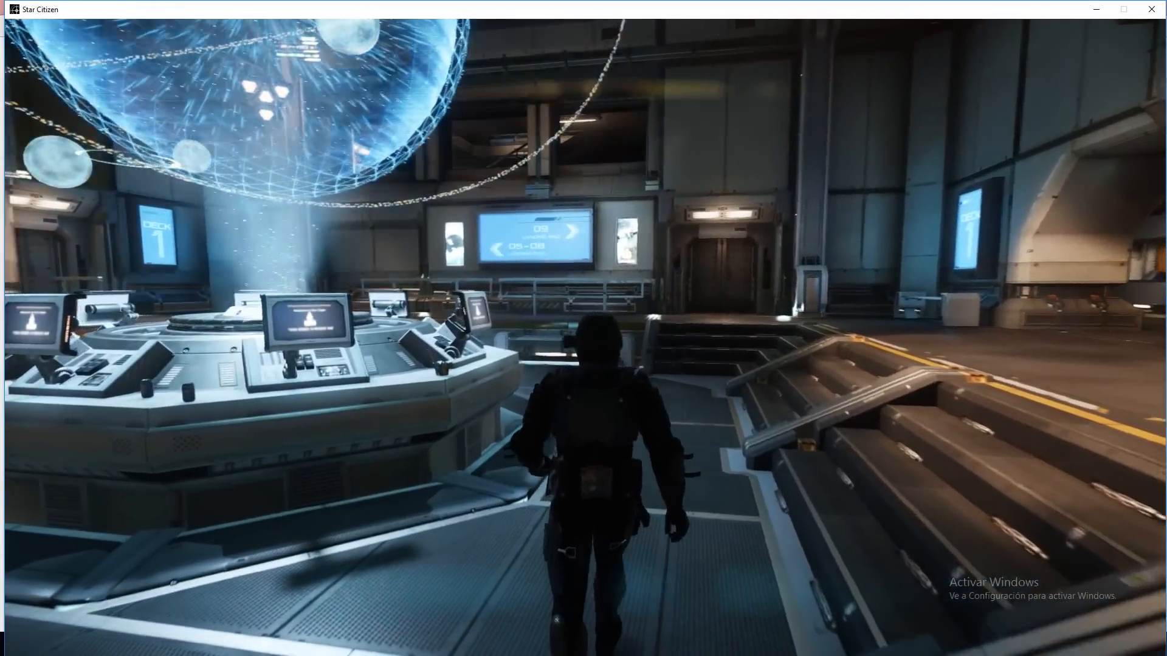
Walk up to the Deck 1 ship terminal and request the chosen Aegis ship.
{"action": "key", "text": "w"}
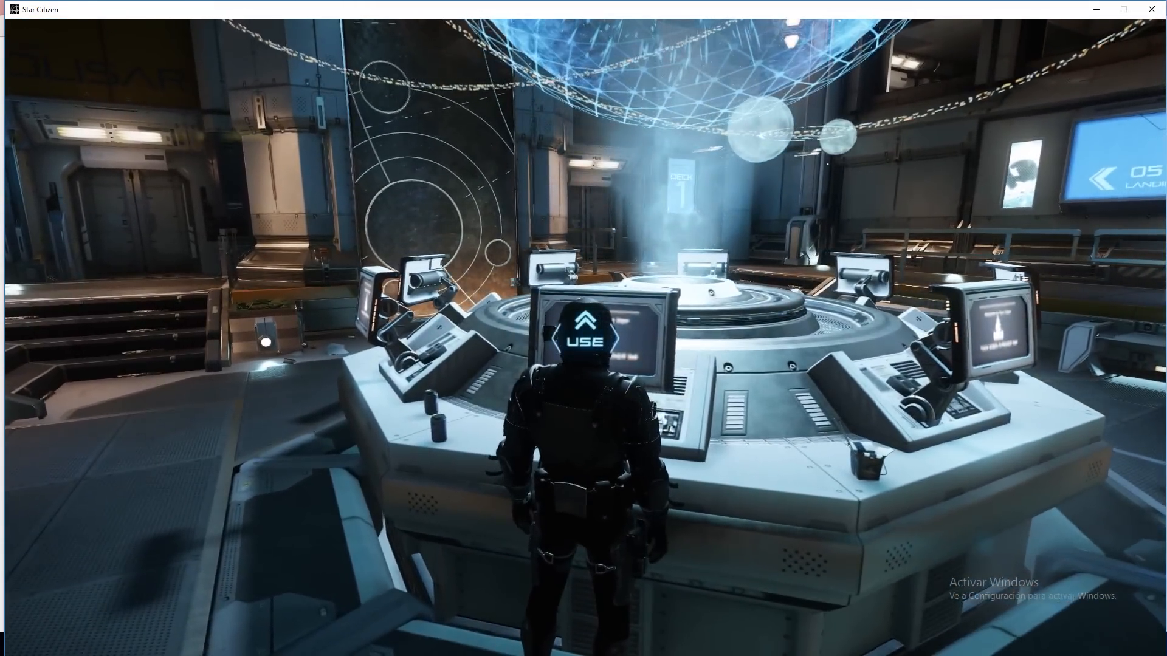
{"action": "left_click", "coordinate": [586, 330]}
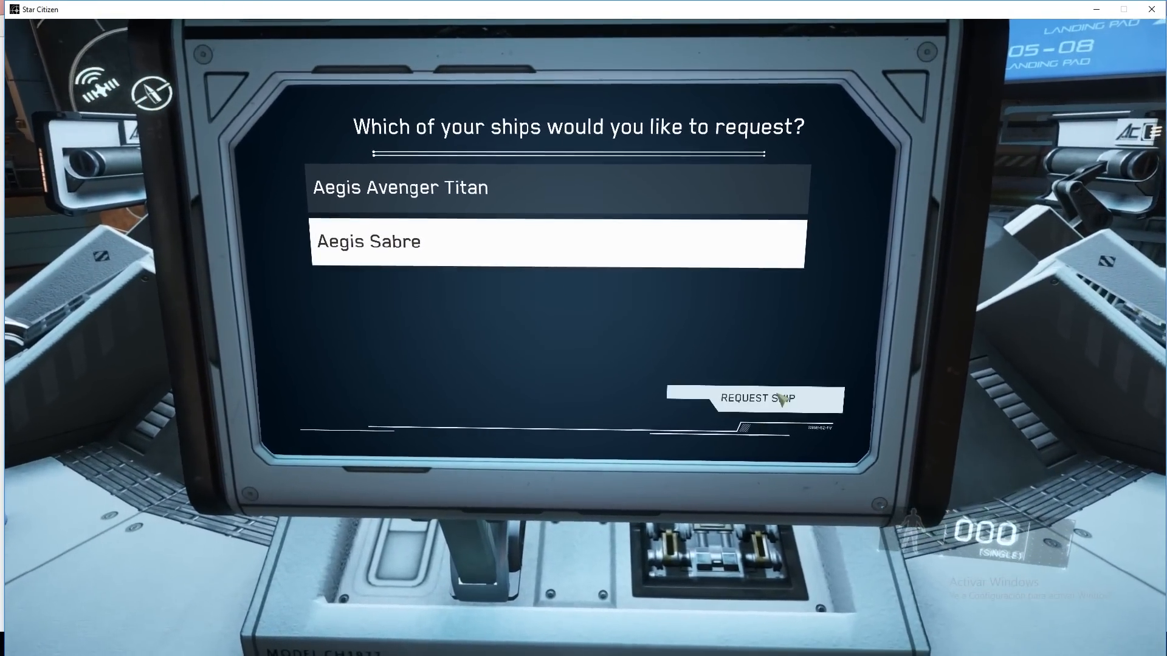
{"action": "left_click", "coordinate": [754, 397]}
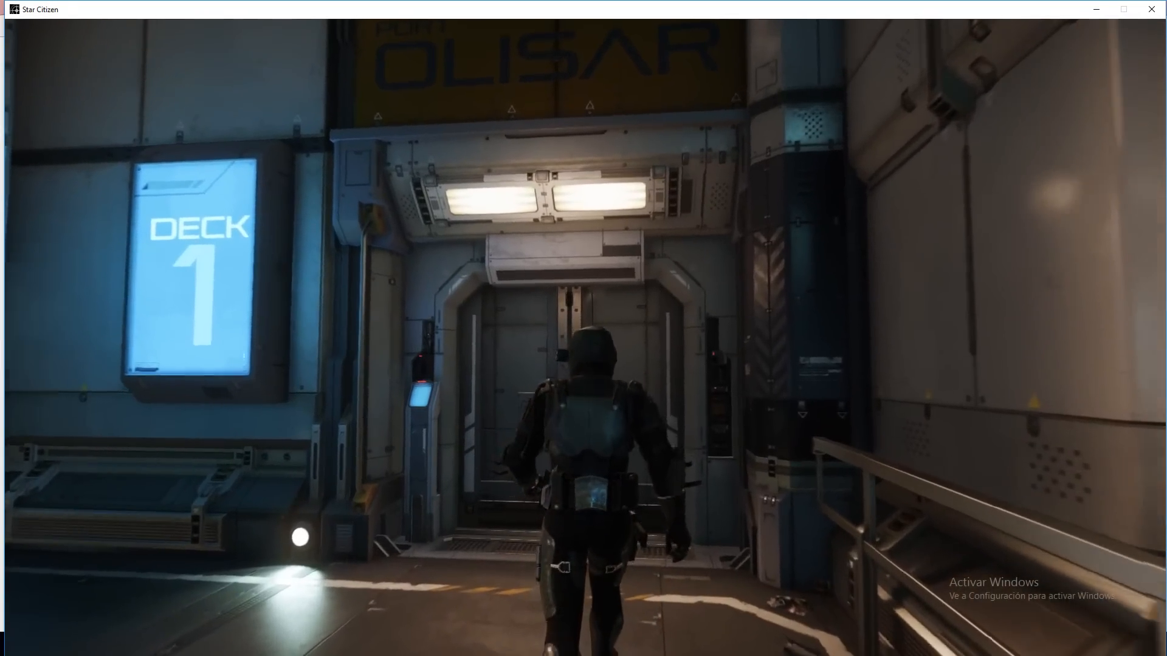
Walk through the Deck 1 doorway and follow the strut corridor toward landing pads 01-02.
{"action": "key", "text": "w"}
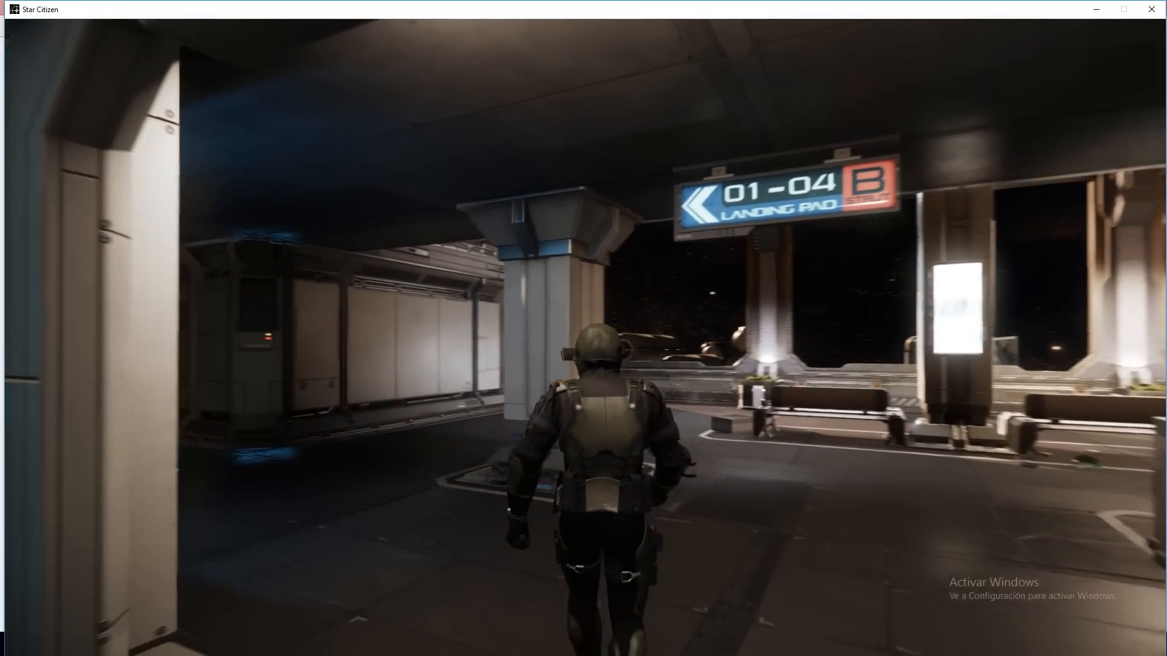
{"action": "key", "text": "w"}
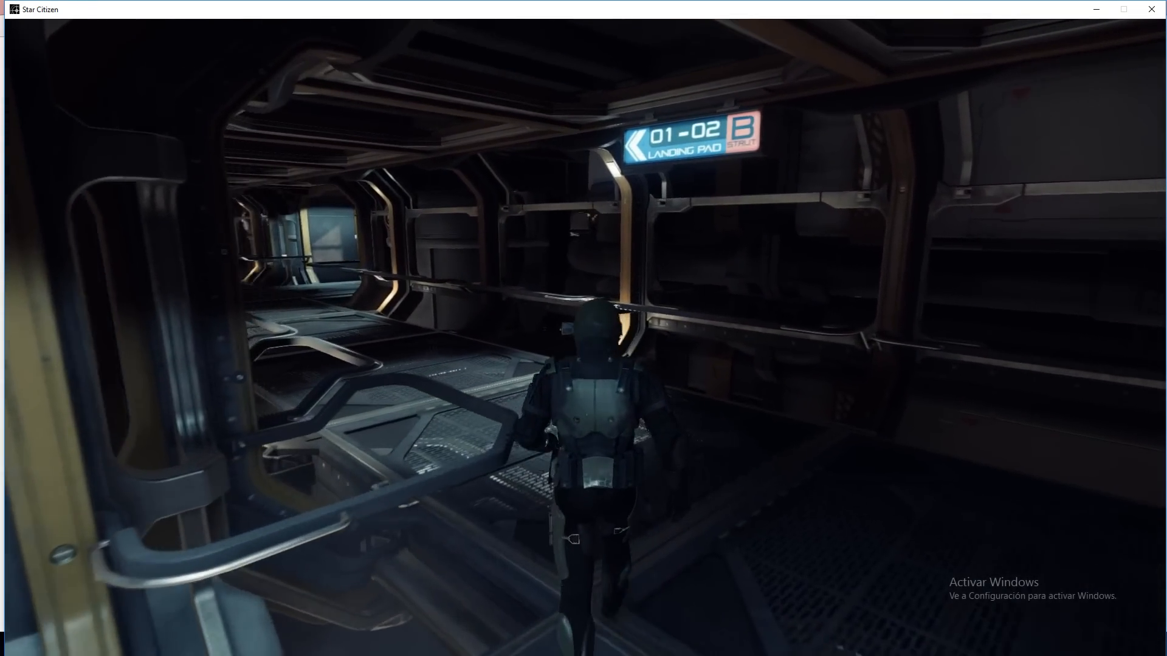
{"action": "key", "text": "w"}
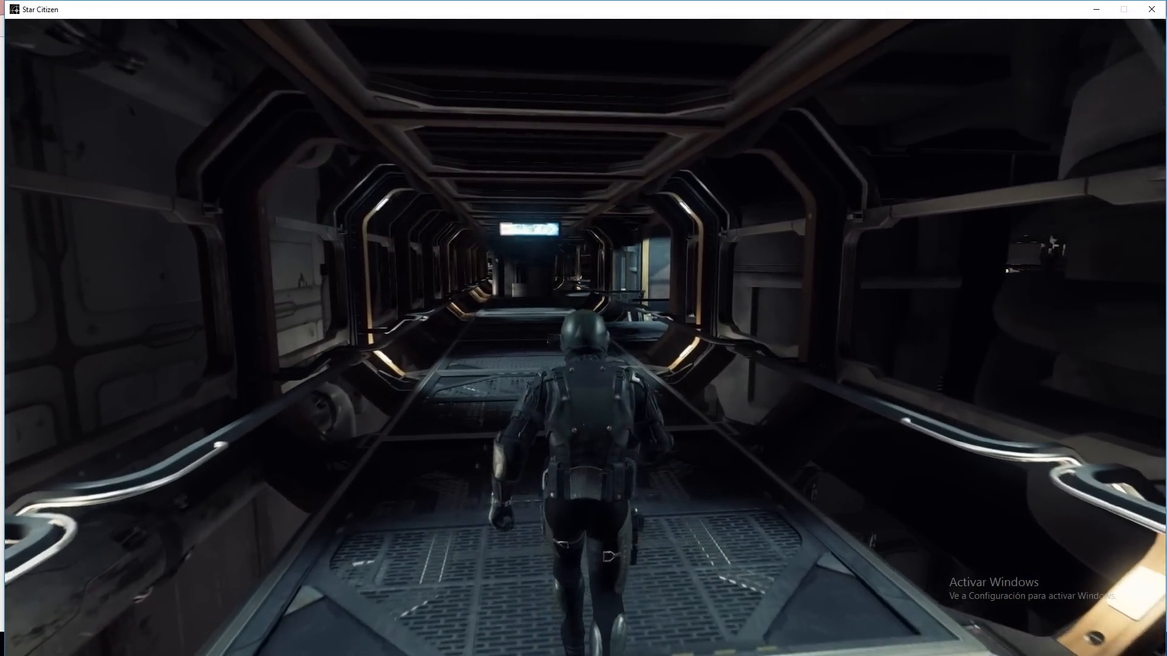
{"action": "key", "text": "w"}
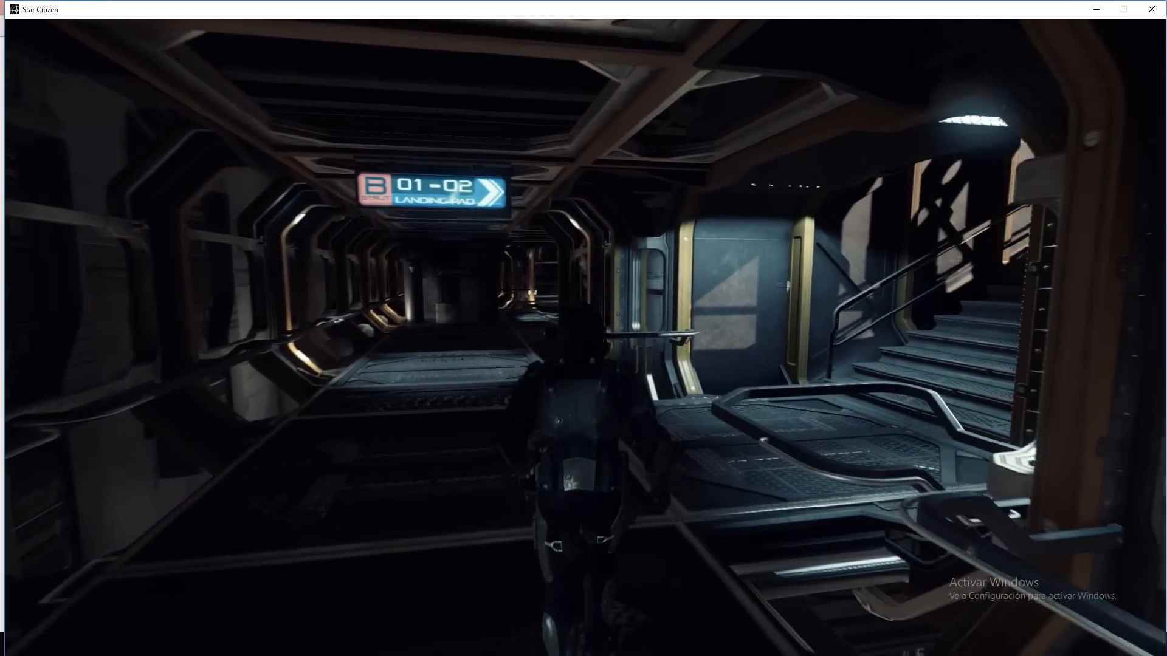
Walk out of the strut corridor onto the open landing pad under the station arches.
{"action": "key", "text": "w"}
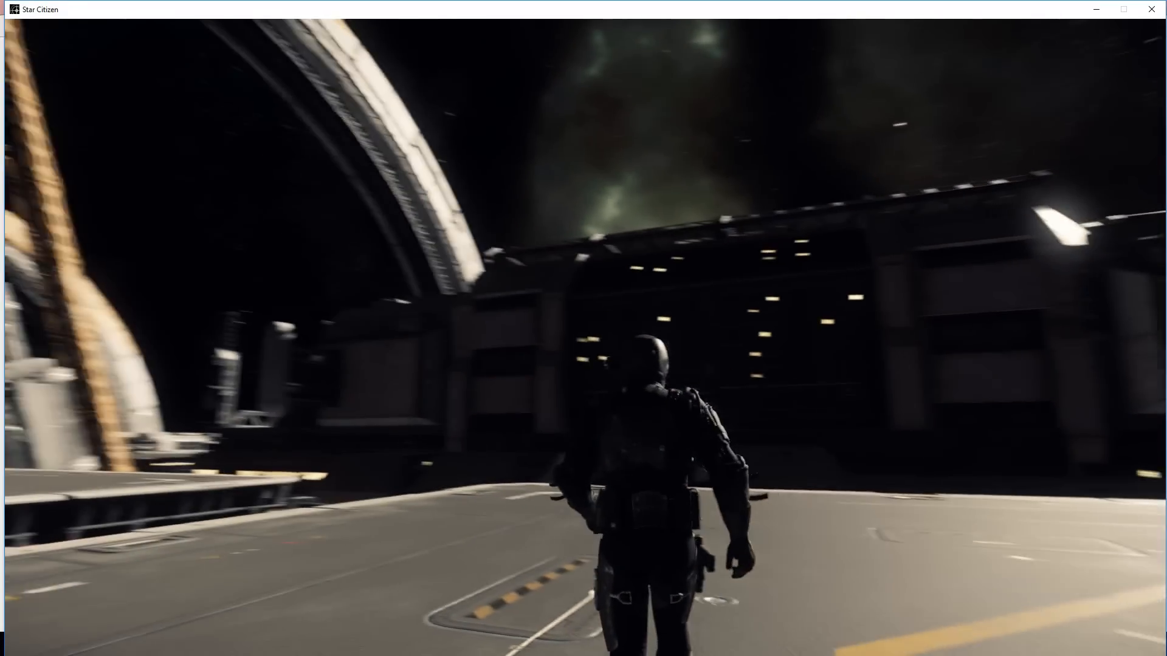
{"action": "mouse_move", "coordinate": [583, 328]}
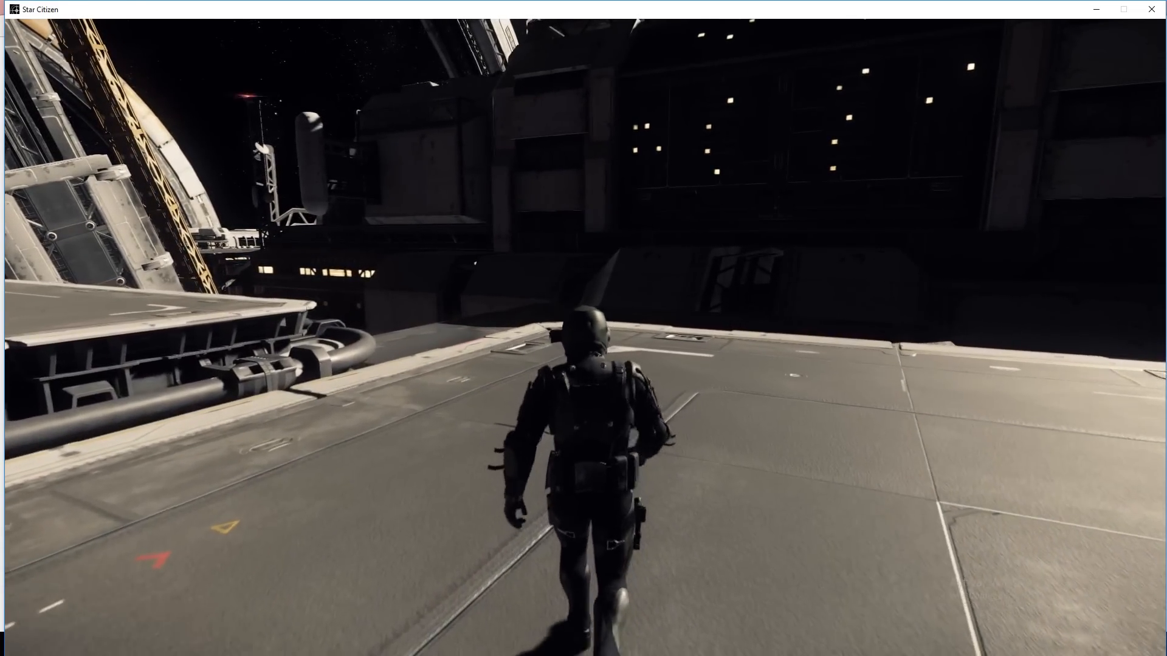